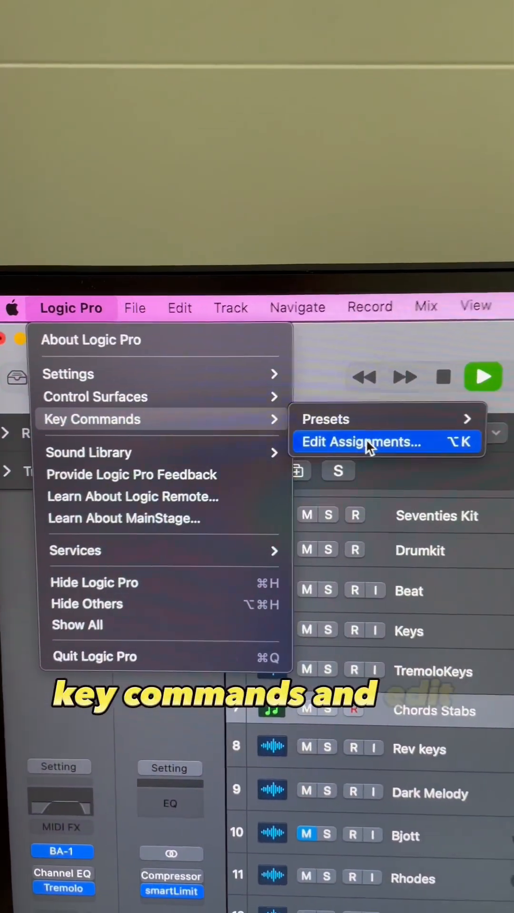
- Open the Key Commands Edit Assignments list showing plug-in window open/close commands
{"action": "left_click", "coordinate": [361, 442]}
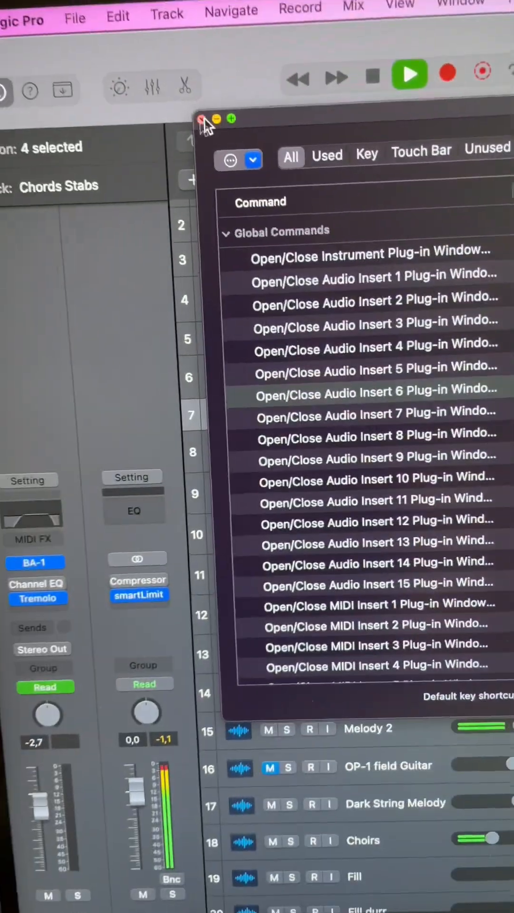
- Close the Key Commands editor and toggle the BA-1 window on Chords Stabs
{"action": "left_click", "coordinate": [200, 119]}
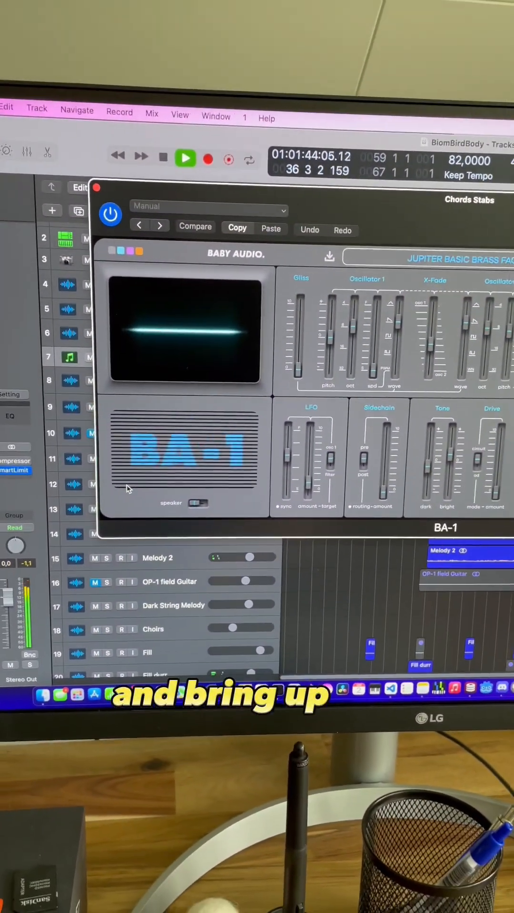
{"action": "left_click", "coordinate": [97, 187]}
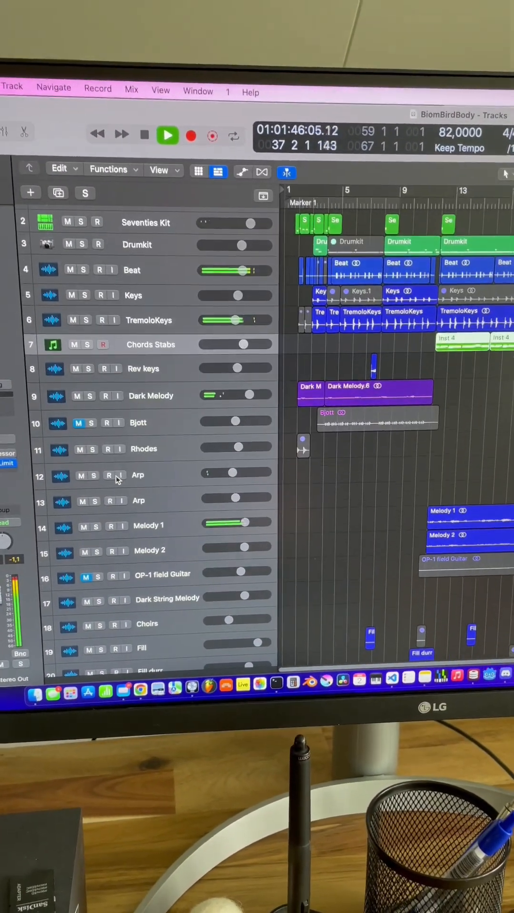